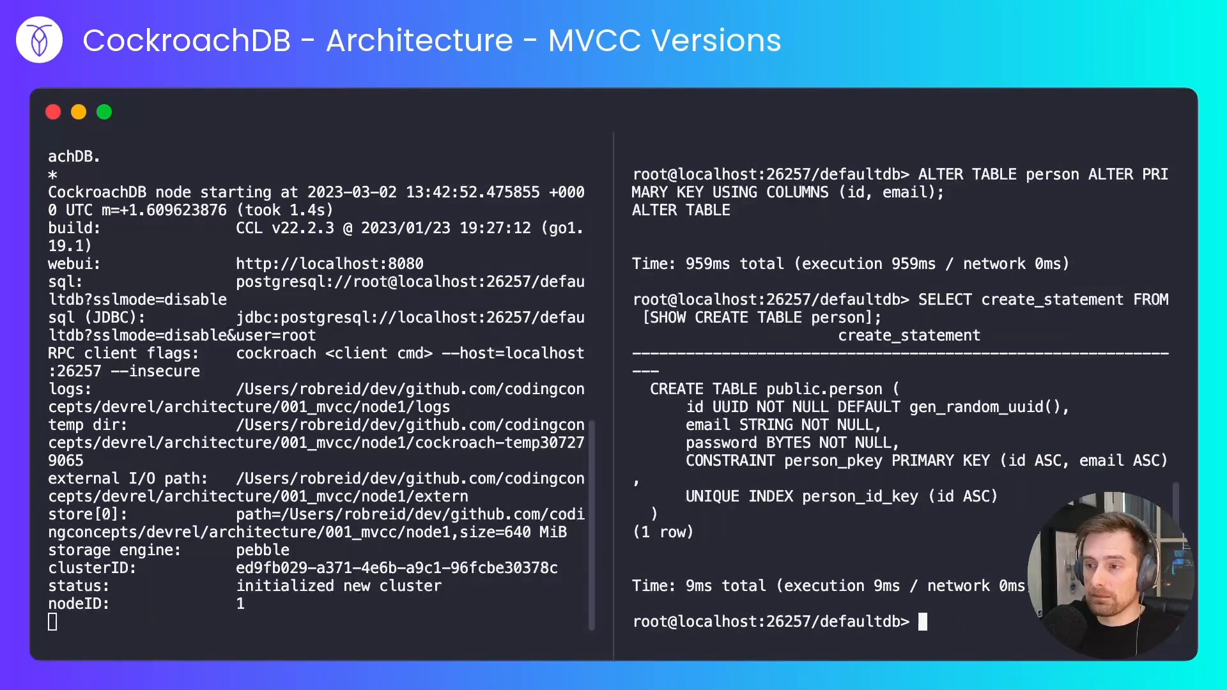
Step: Make (id, email) the person table's primary key and show its CREATE TABLE statement
{"action": "left_click_drag", "start_coordinate": [1009, 460], "coordinate": [1168, 460]}
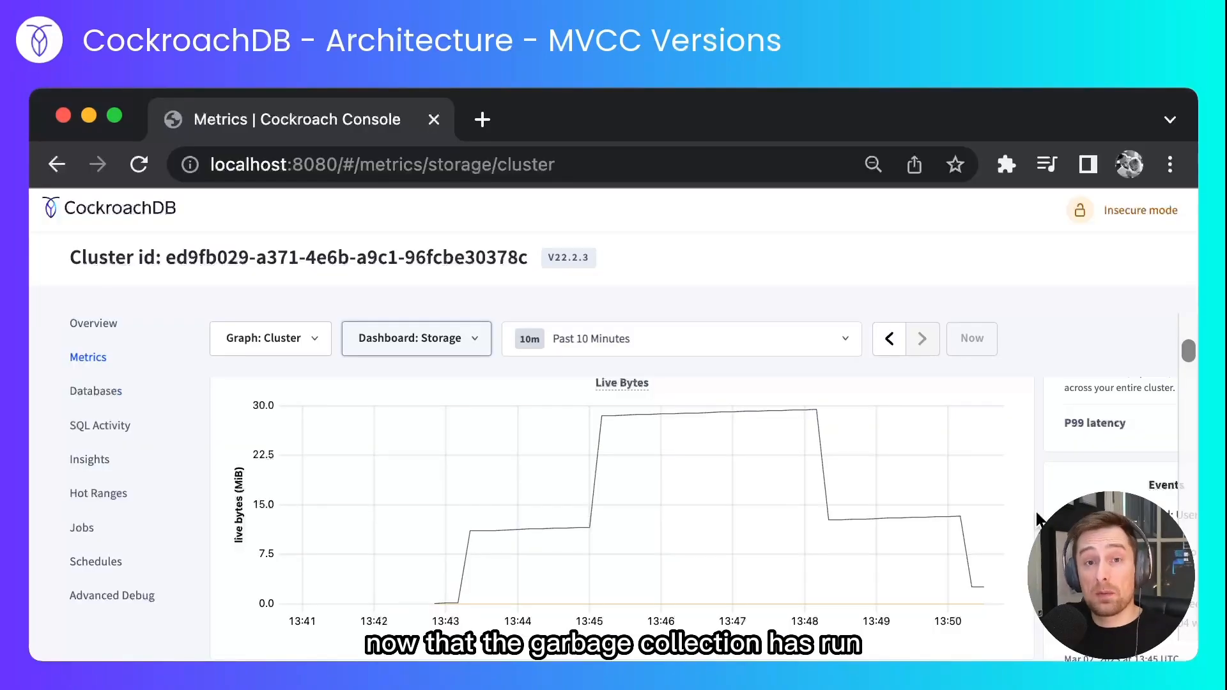
{"action": "mouse_move", "coordinate": [1024, 565]}
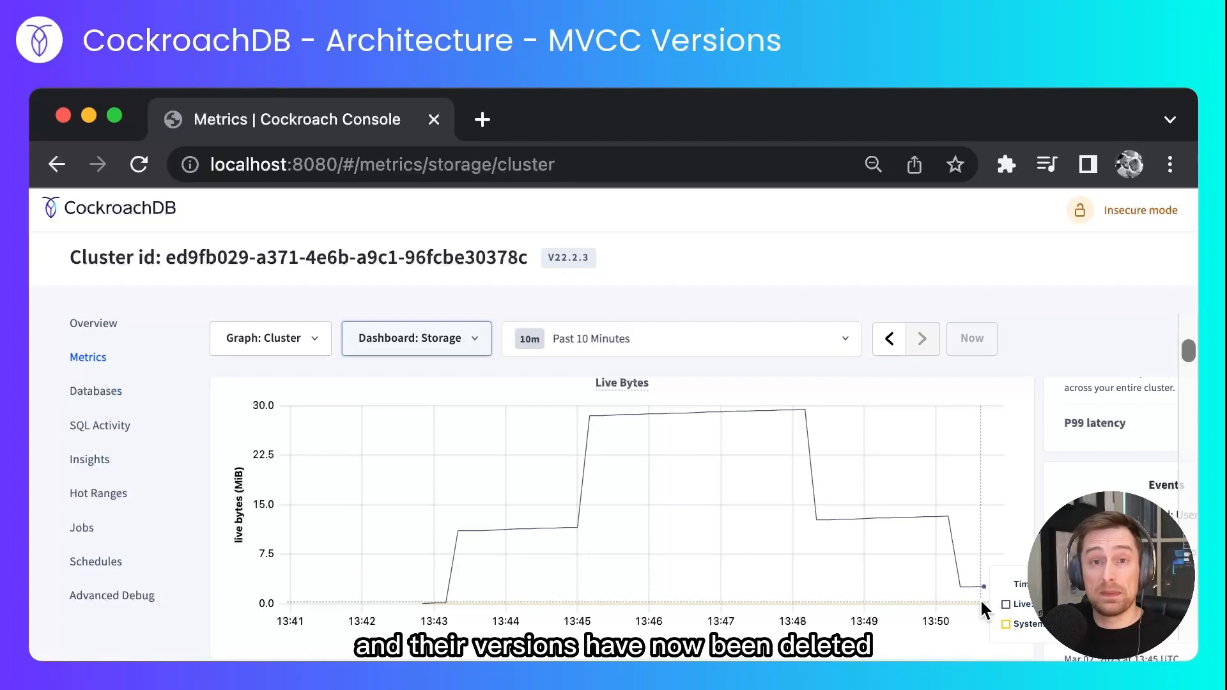
{"action": "mouse_move", "coordinate": [457, 611]}
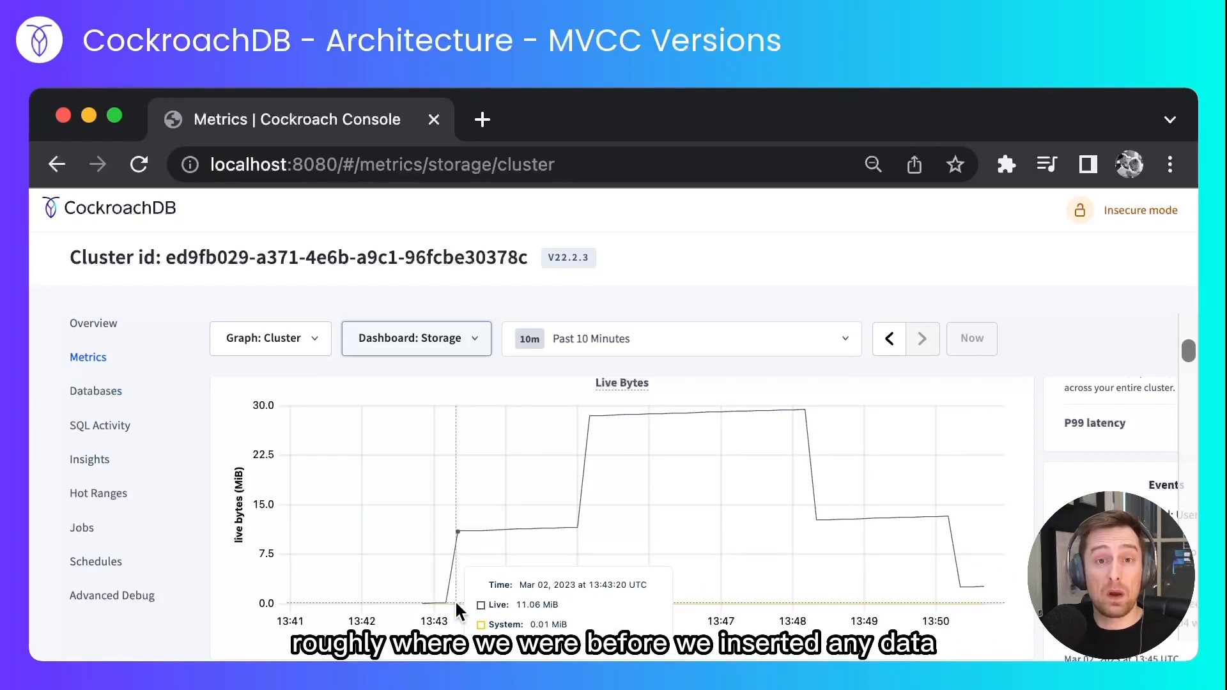